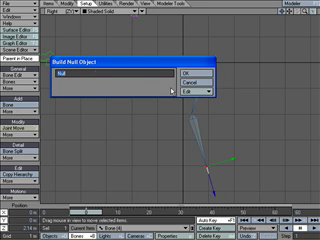
# Step: Name the new null object 'goal' in the Add Null Object dialog
pyautogui.write('goal')
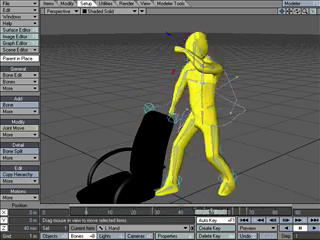
# Step: Show the File menu's Load and Save scene commands
pyautogui.click(16, 8)
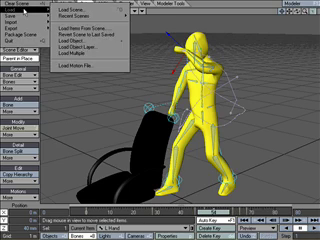